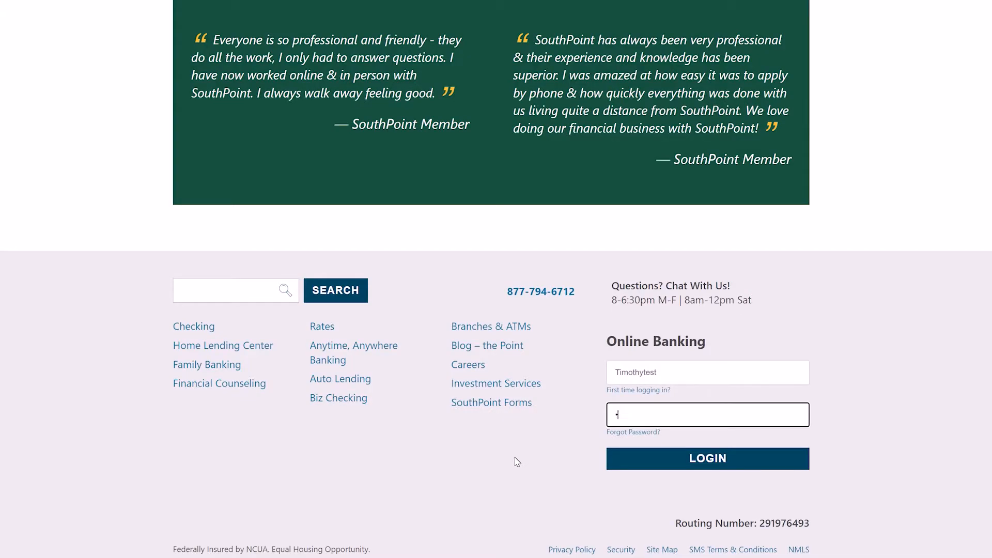
Sign in with the password to reach the Accounts dashboard with all balances.
text(password)
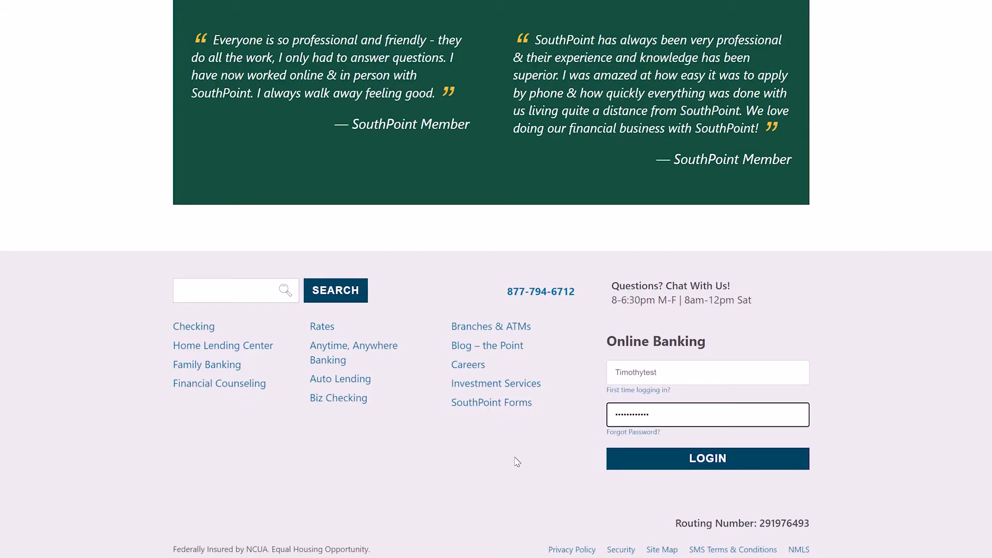
click(707, 458)
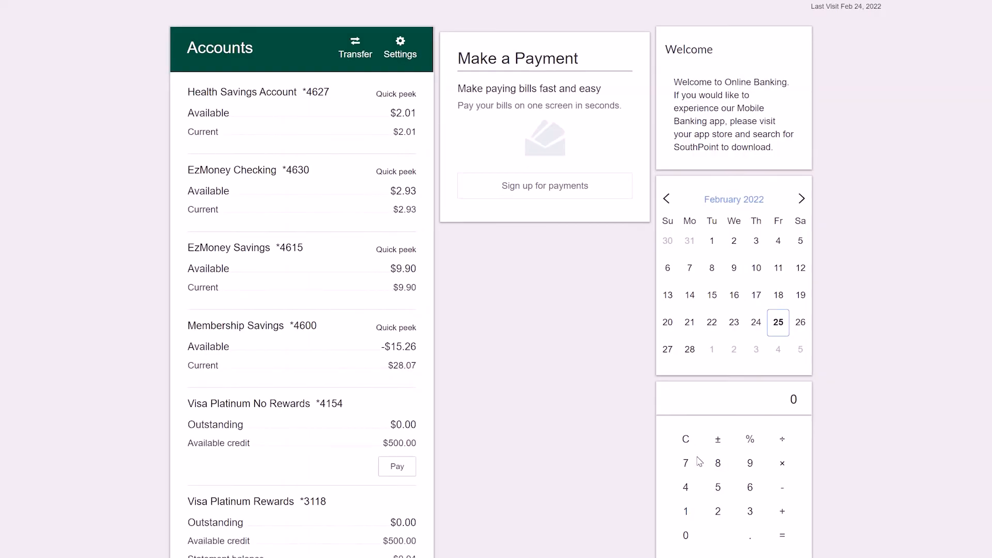
mouse_move(194, 255)
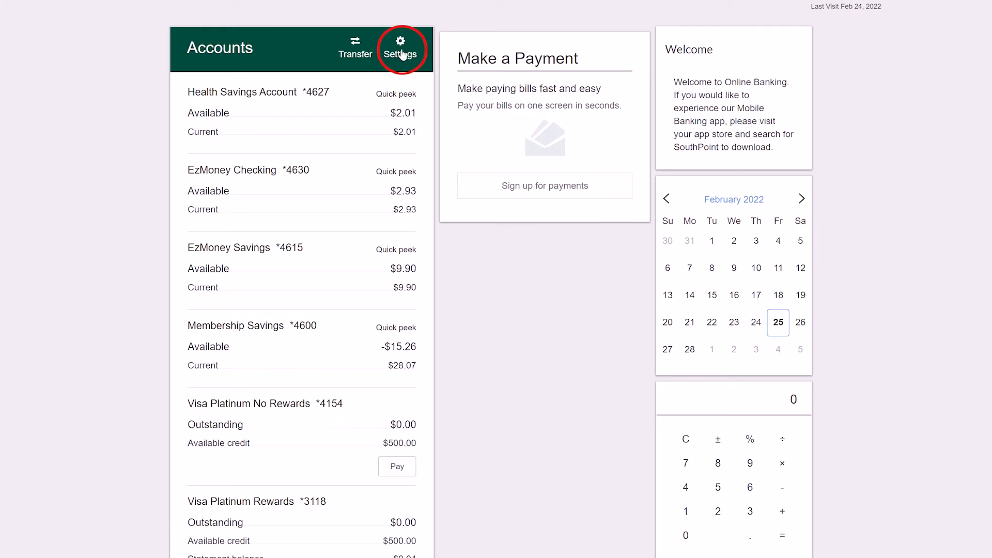
In Account Preferences, uncheck Show Account for Health Savings Account and EzMoney Checking.
click(400, 48)
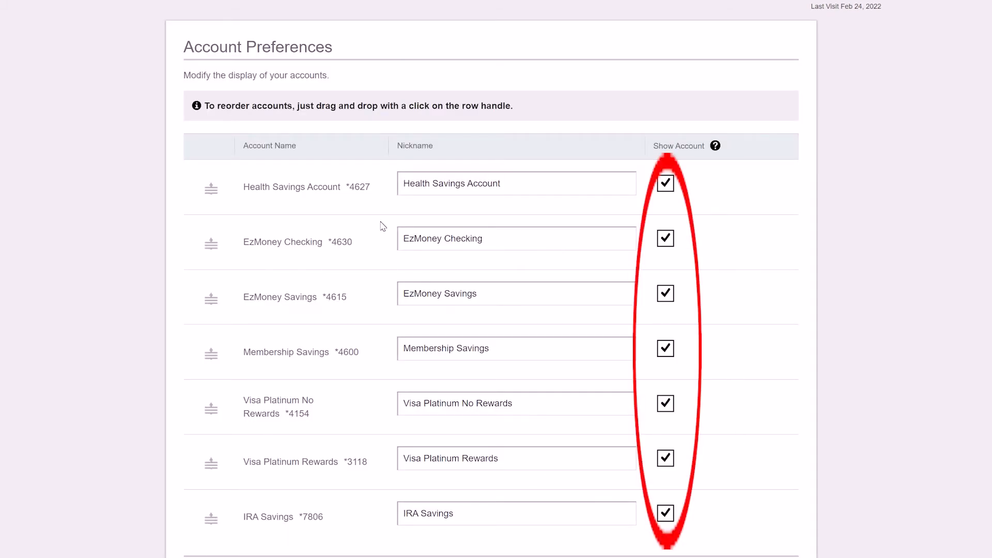
click(664, 183)
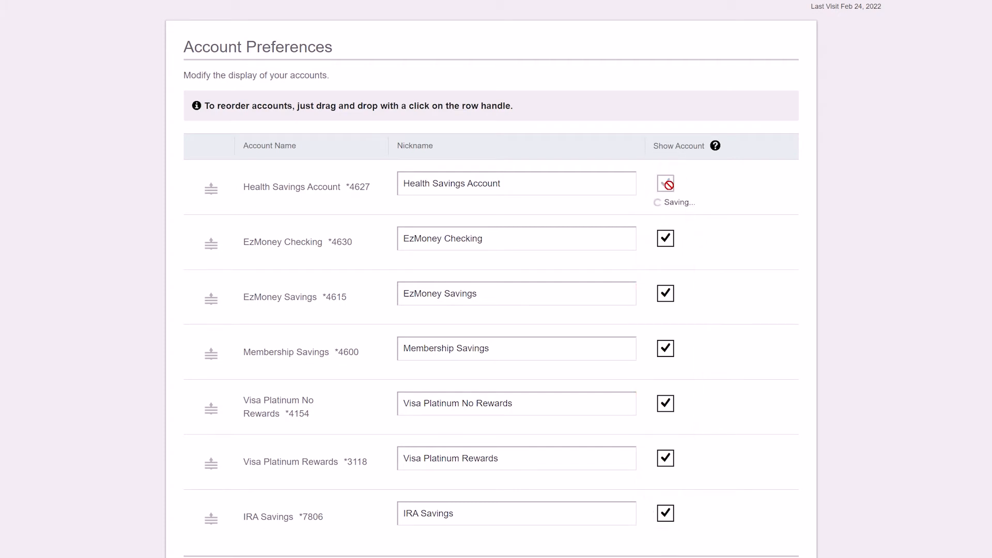
click(664, 238)
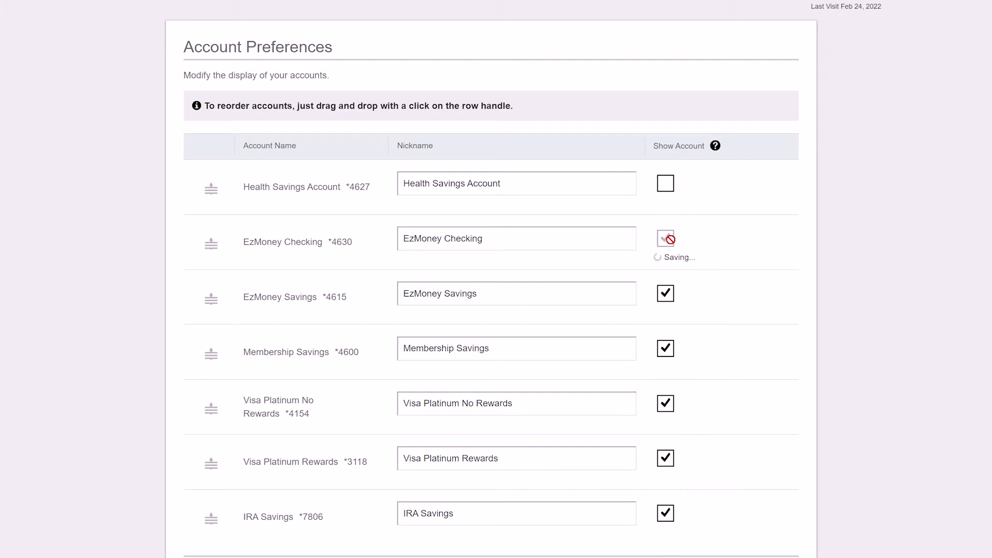
click(665, 239)
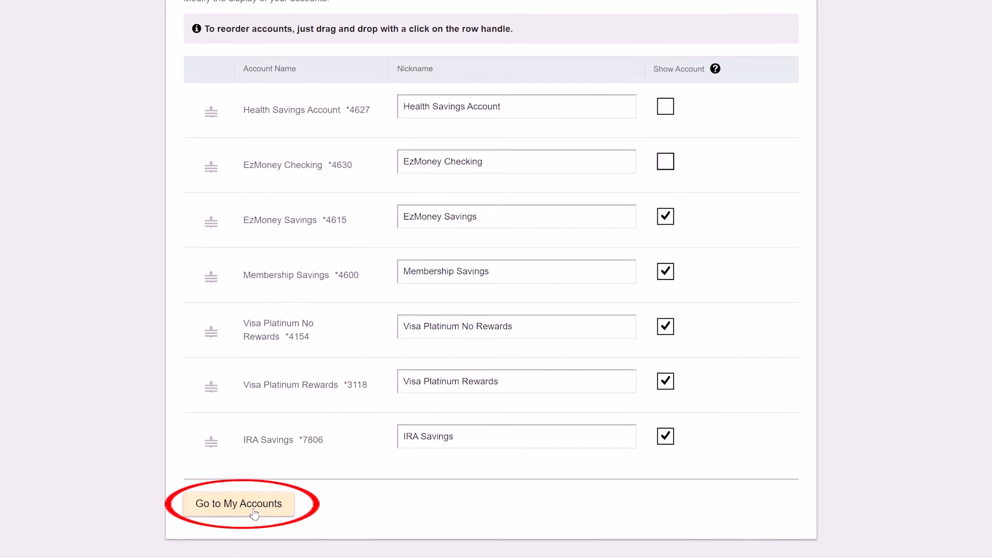
Go back to My Accounts, now listing five accounts starting with EzMoney Savings.
click(239, 504)
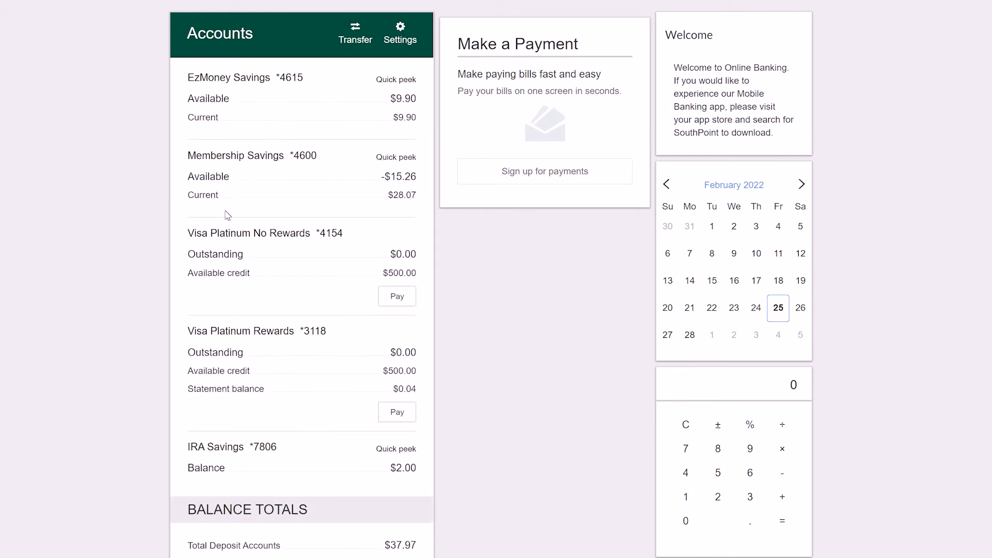
mouse_move(150, 239)
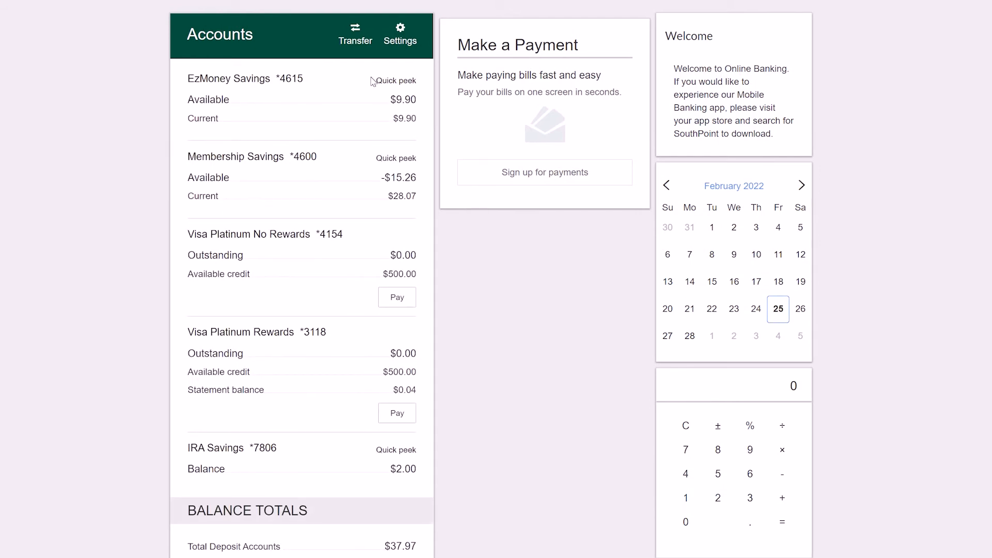
In Account Preferences, recheck Show Account for Health Savings Account and EzMoney Checking.
click(400, 34)
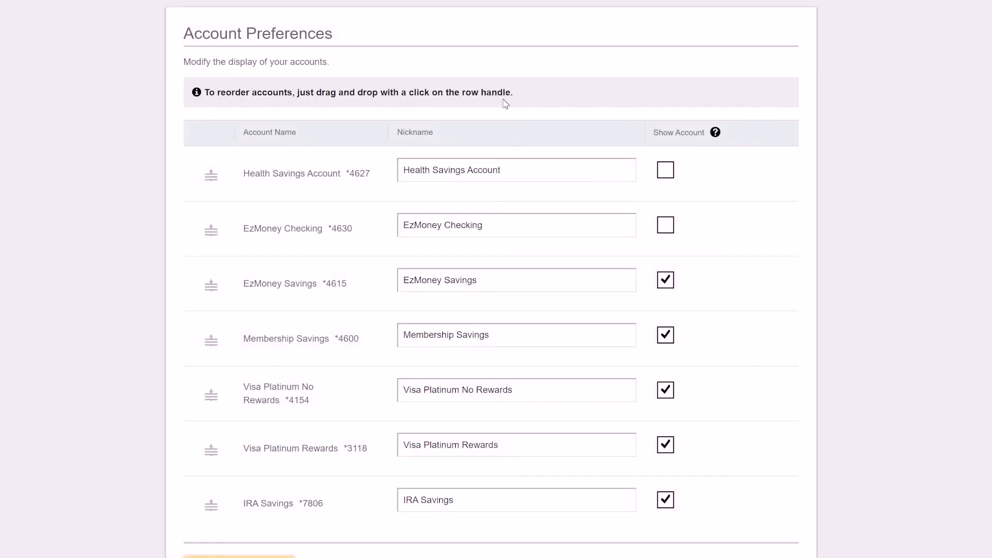
click(665, 169)
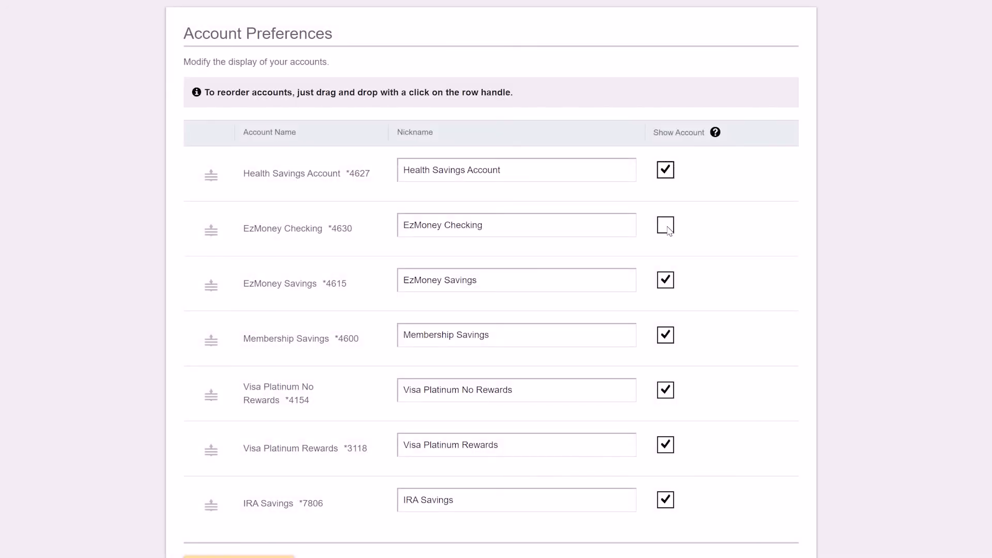
click(665, 224)
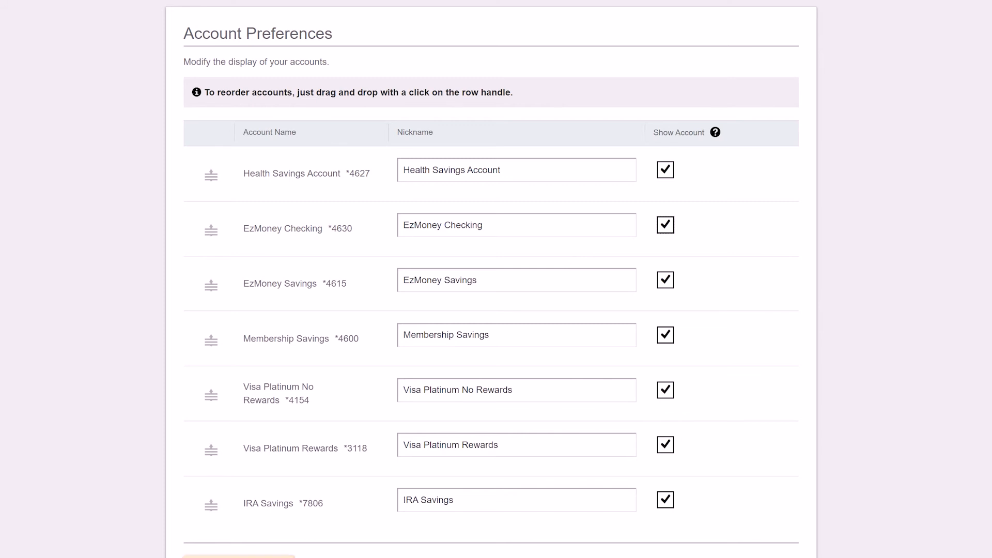